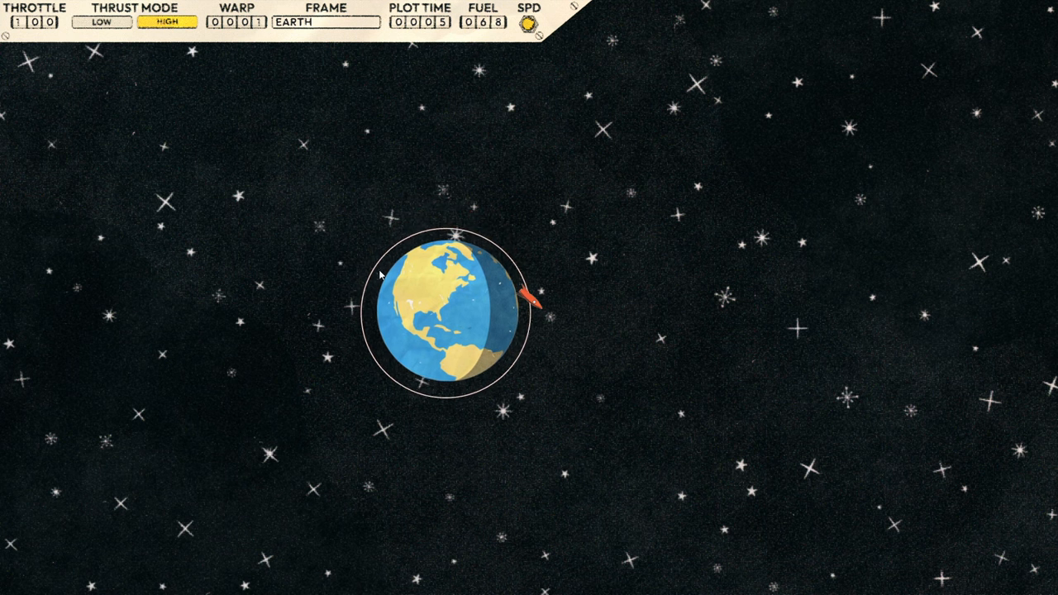
Zoom out from Earth to show the rocket amid the inner planets' orbits.
scroll("down", 3)
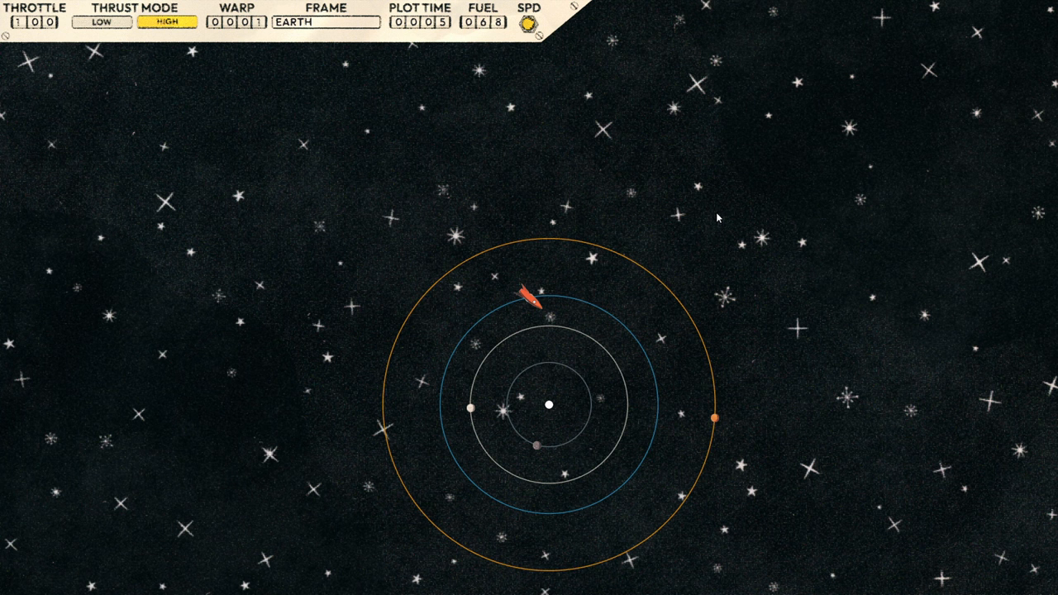
mouse_move(708, 223)
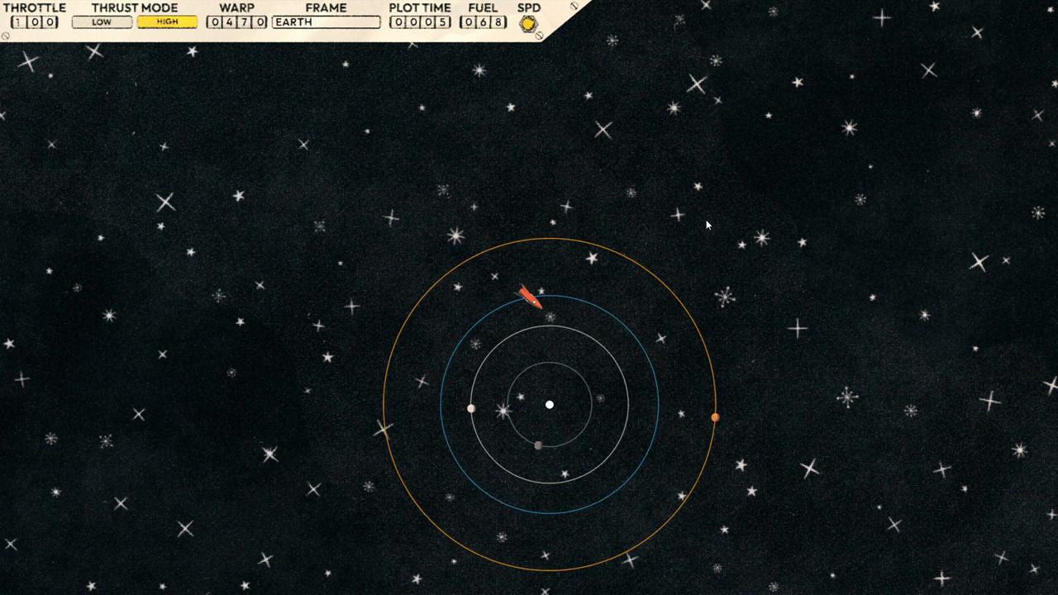
Operate a top toolbar control to start the Earth-departure burn setup.
left_click(252, 23)
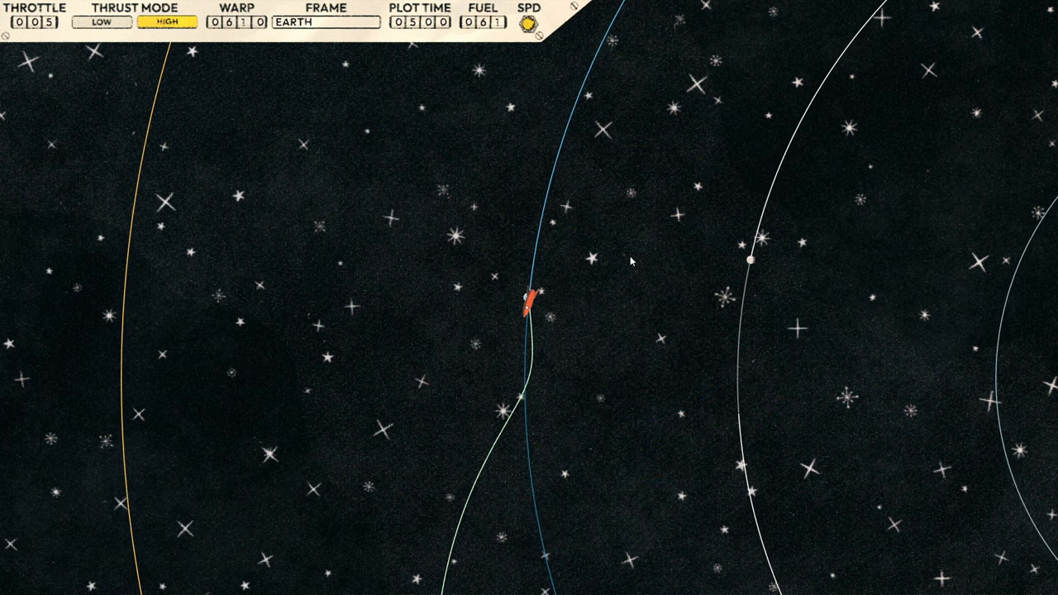
Set the reference frame to Mars, check the trajectory relative to the Sun, then return to Mars.
left_click(325, 22)
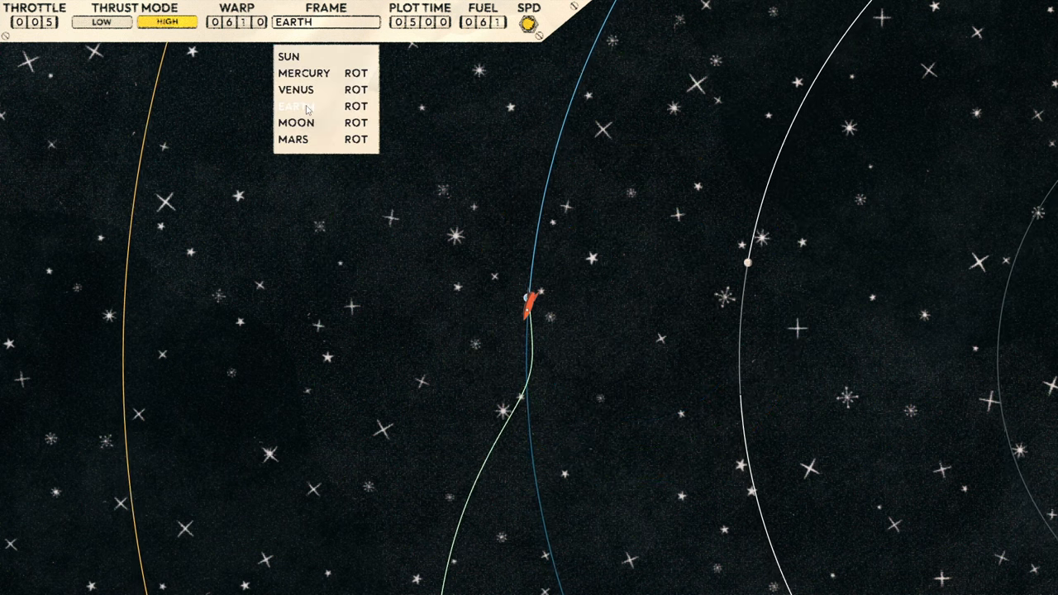
left_click(292, 139)
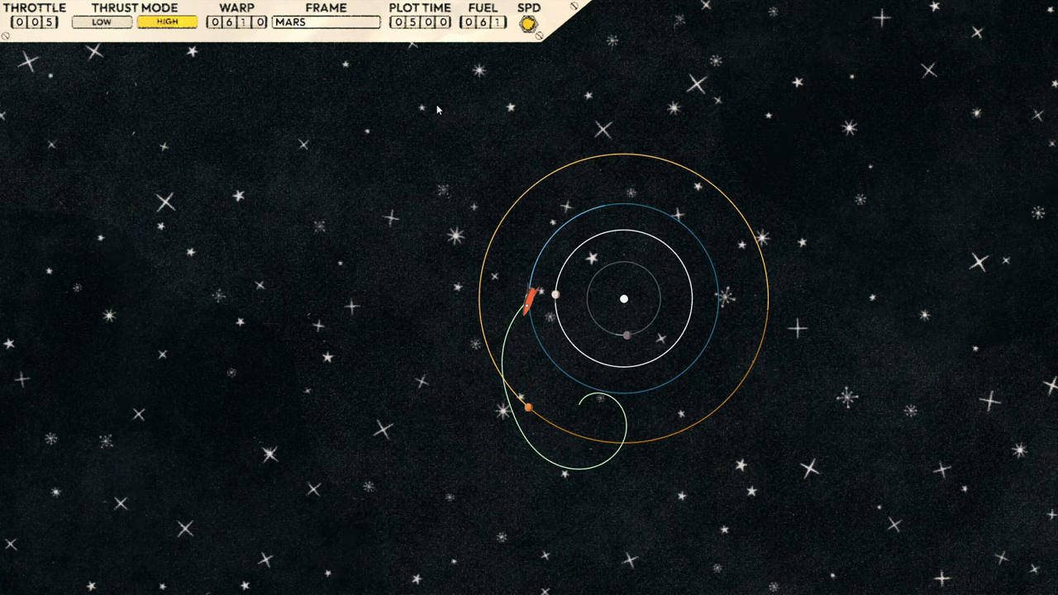
left_click(325, 22)
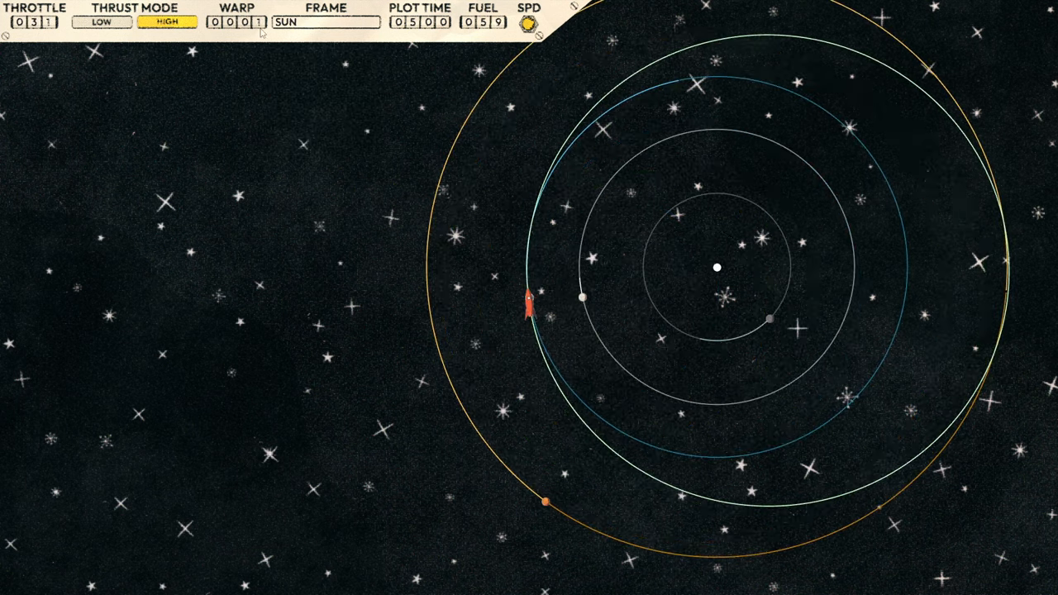
left_click(326, 22)
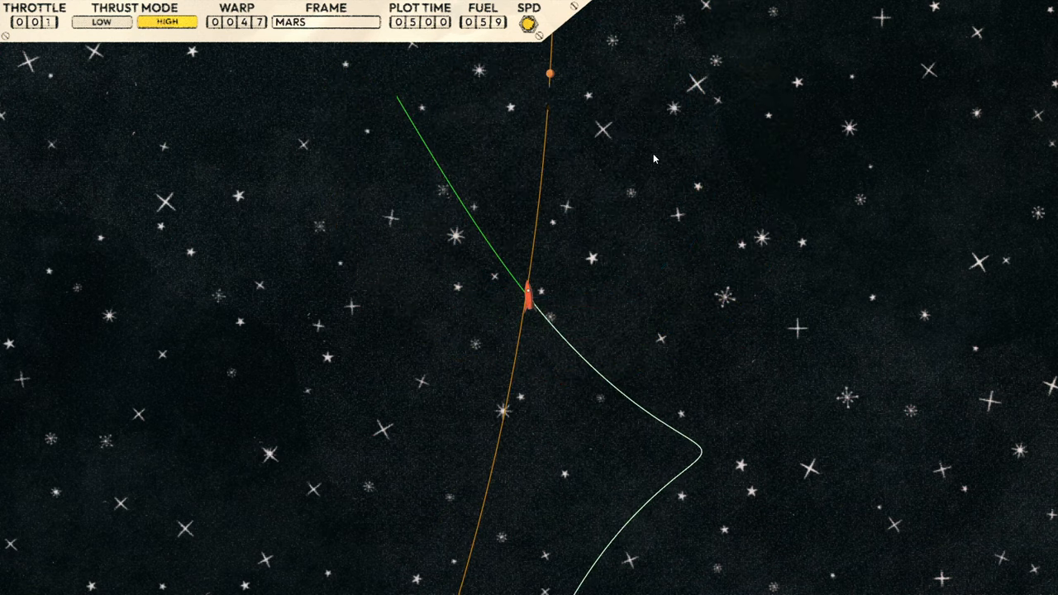
Switch the frame to Sun and adjust a toolbar control for the next small burn.
left_click(326, 23)
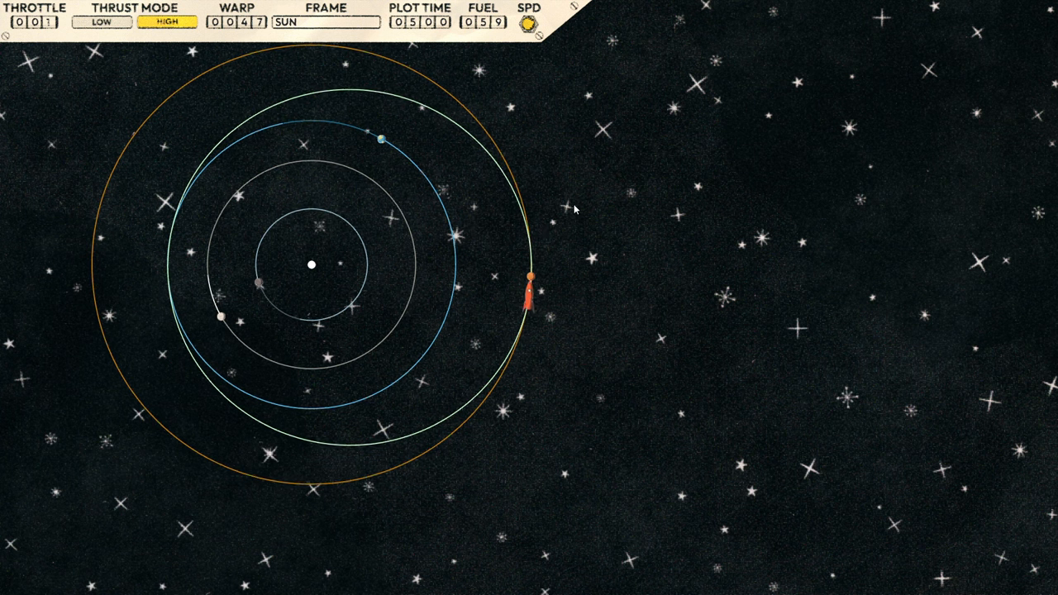
mouse_move(143, 250)
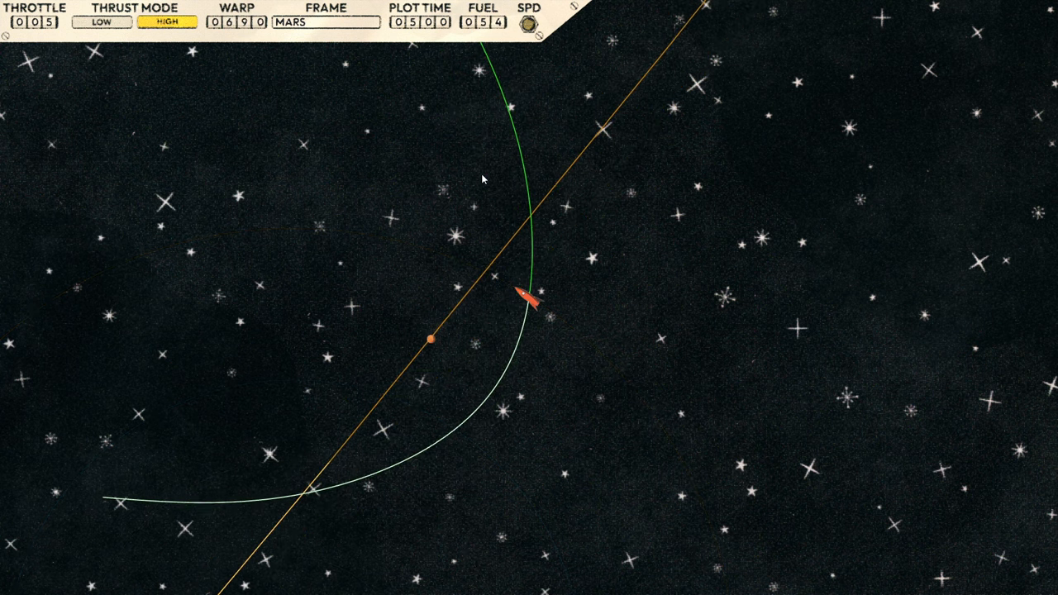
left_click(217, 22)
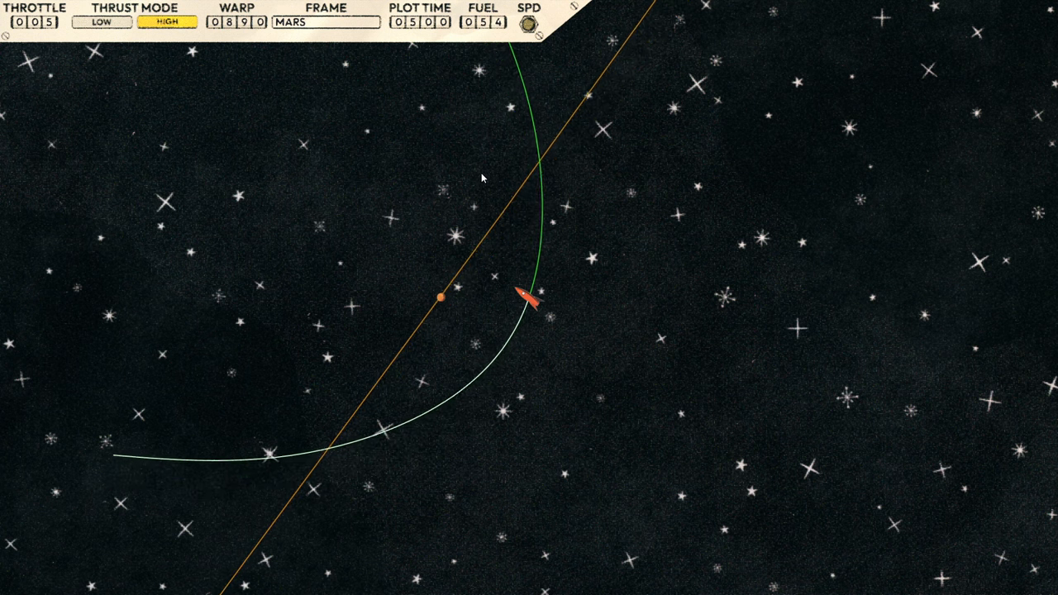
Adjust a toolbar control while the rocket flies its plotted path past Mars.
left_click(221, 23)
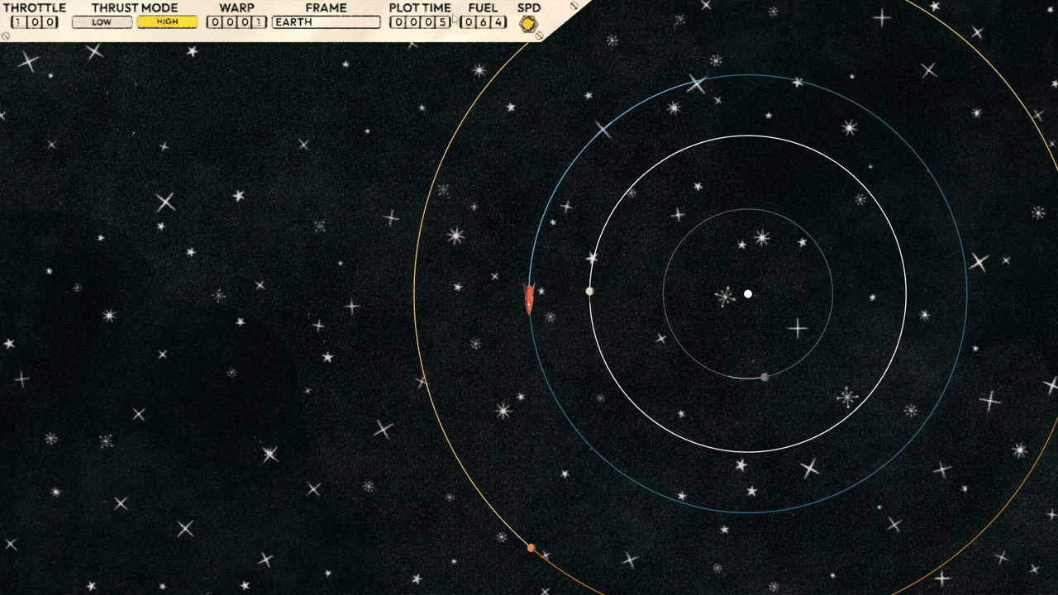
Change the reference frame from Sun to Mars using the FRAME dropdown.
left_click(325, 22)
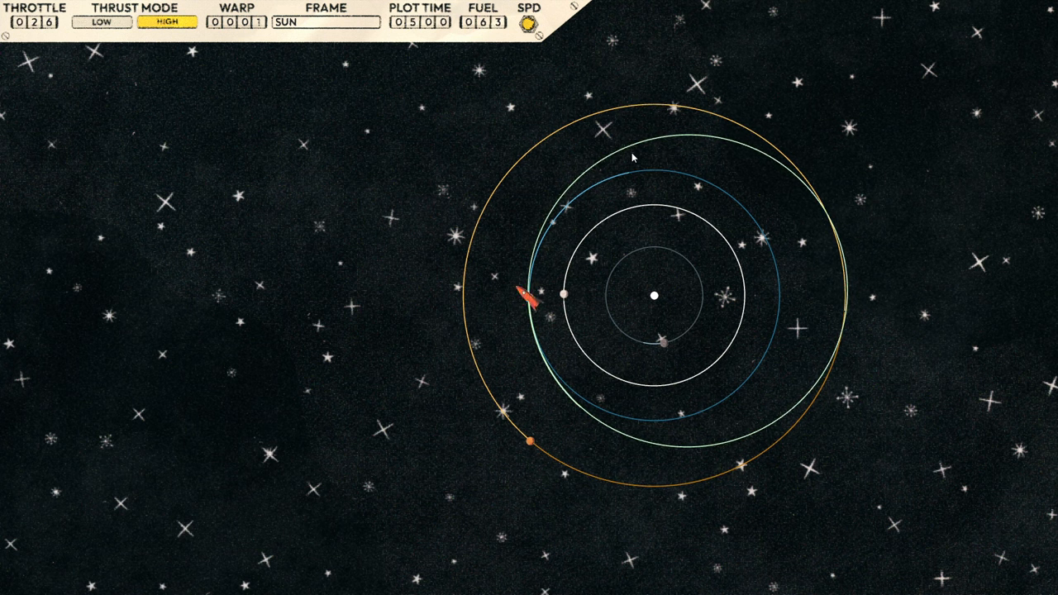
mouse_move(331, 49)
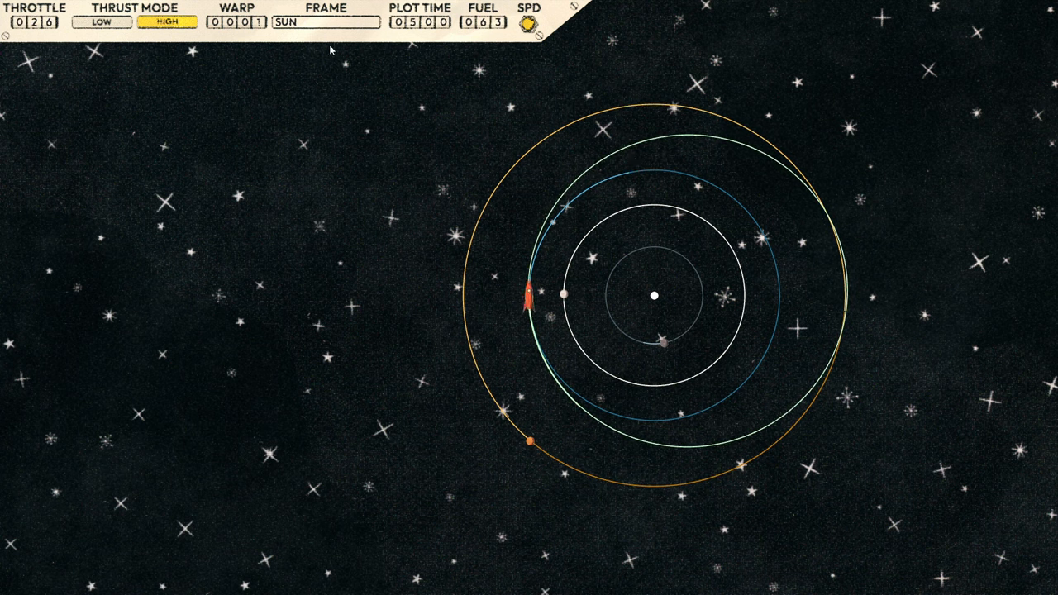
left_click(325, 22)
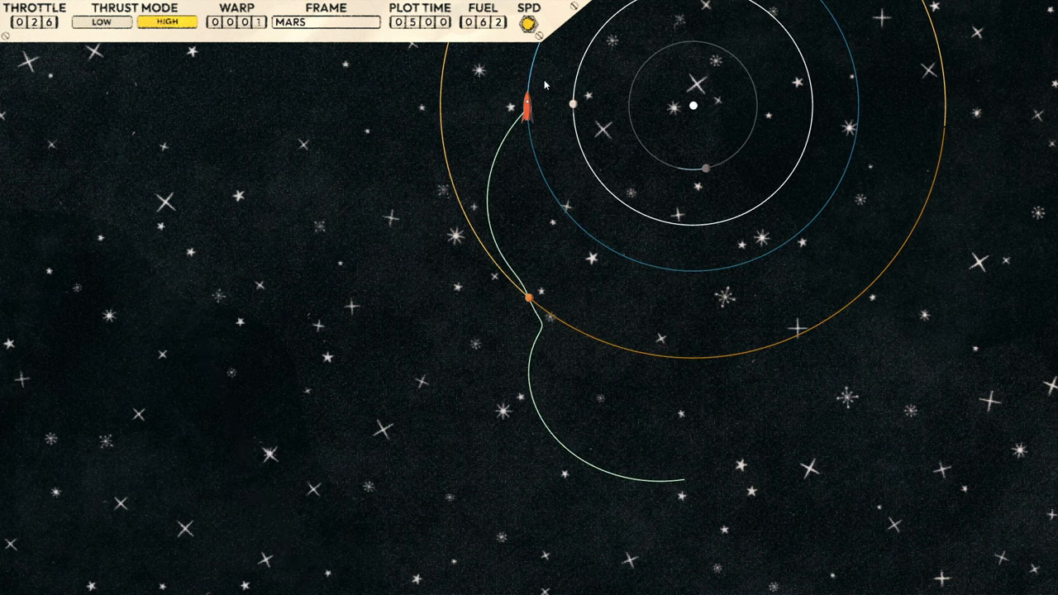
Select the Sun reference frame and coast at warp 6600 until reaching Mars's orbit.
left_click(325, 23)
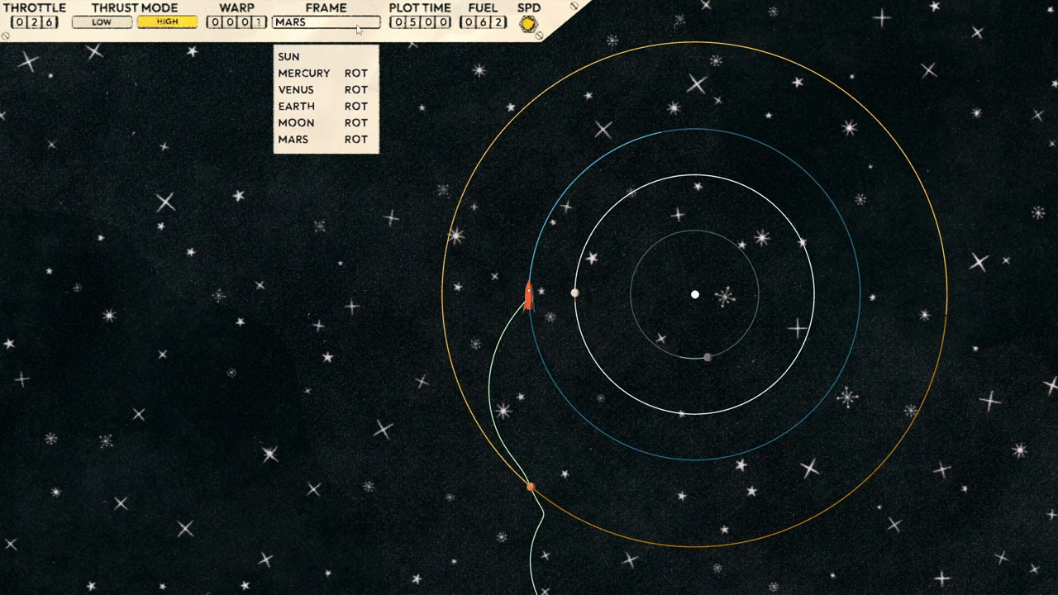
left_click(289, 56)
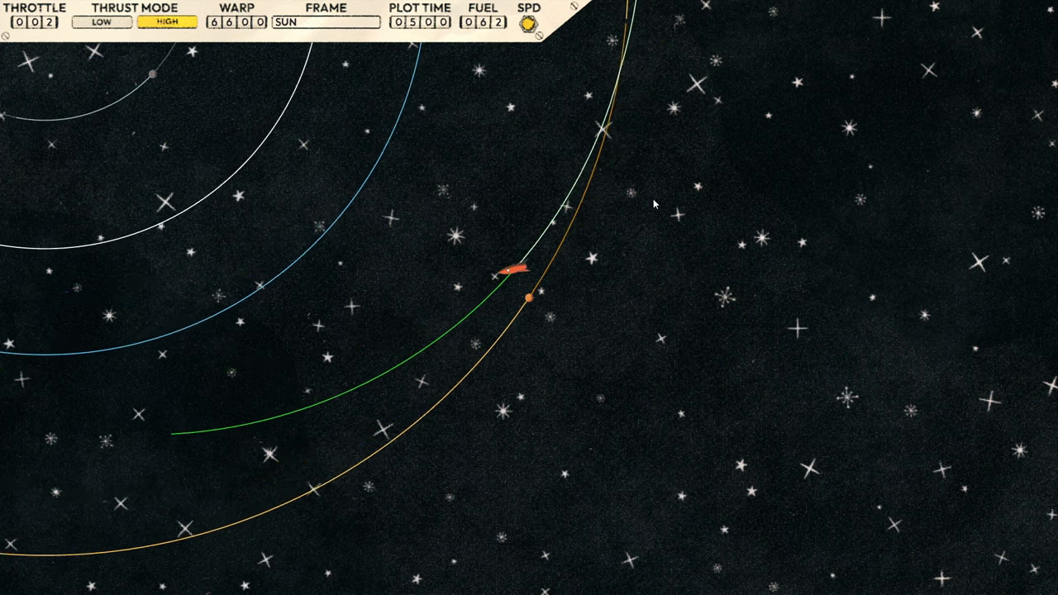
Choose MARS as the reference frame to view the flyby past Mars.
left_click(325, 22)
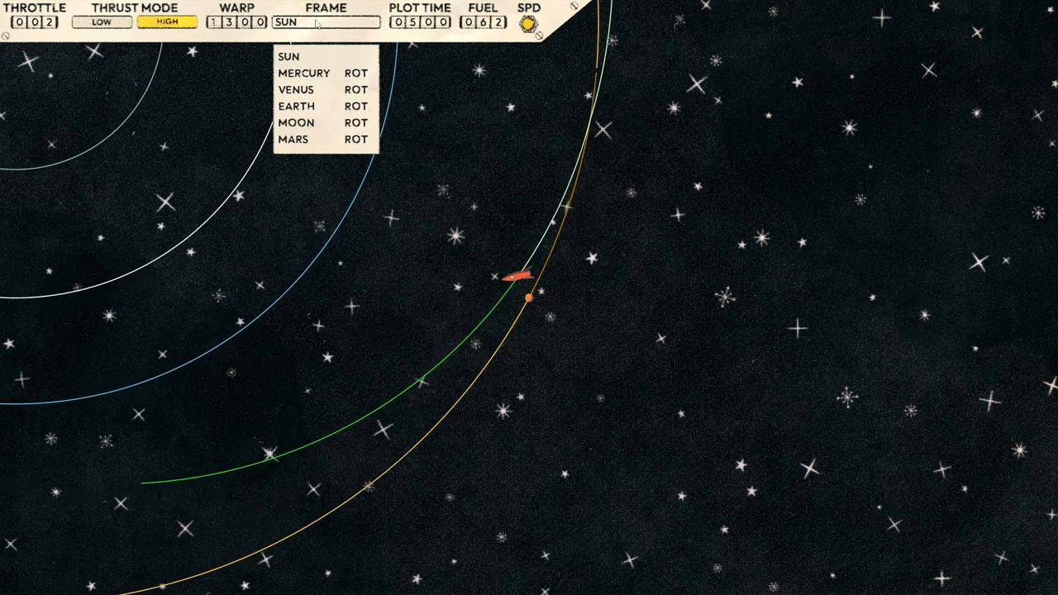
left_click(293, 139)
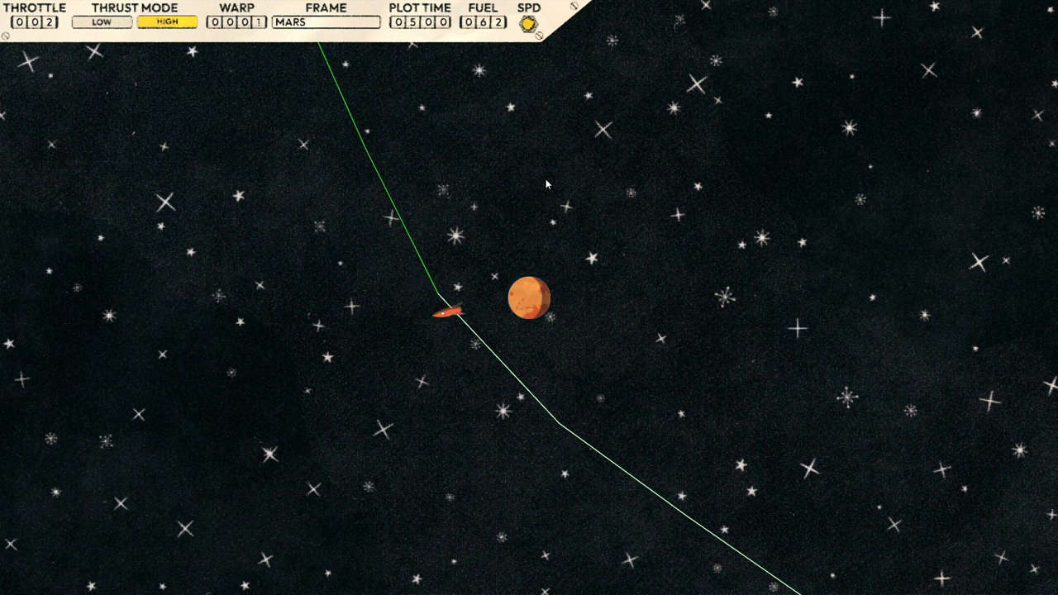
mouse_move(676, 274)
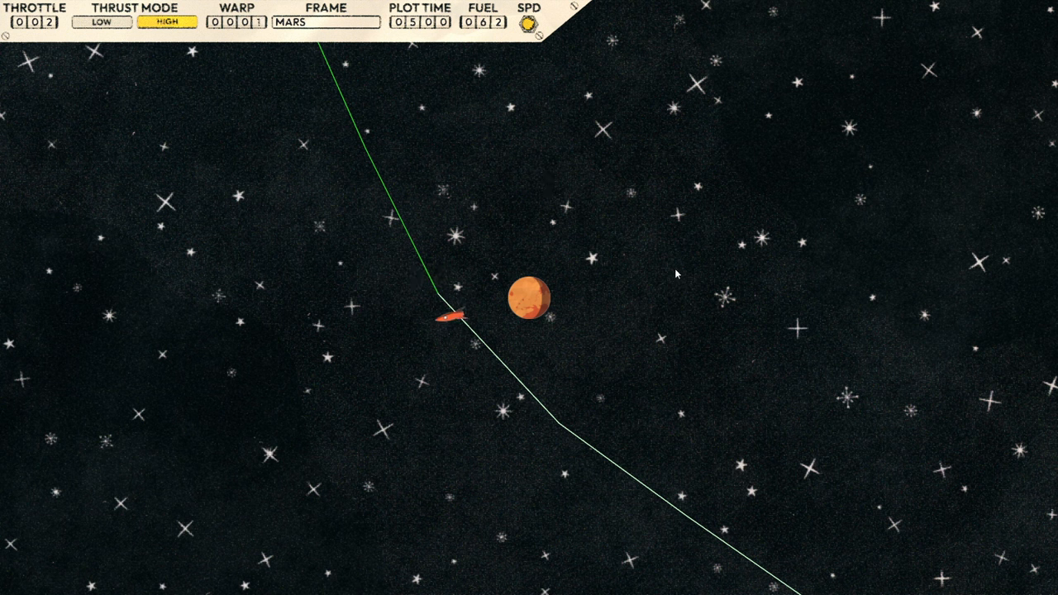